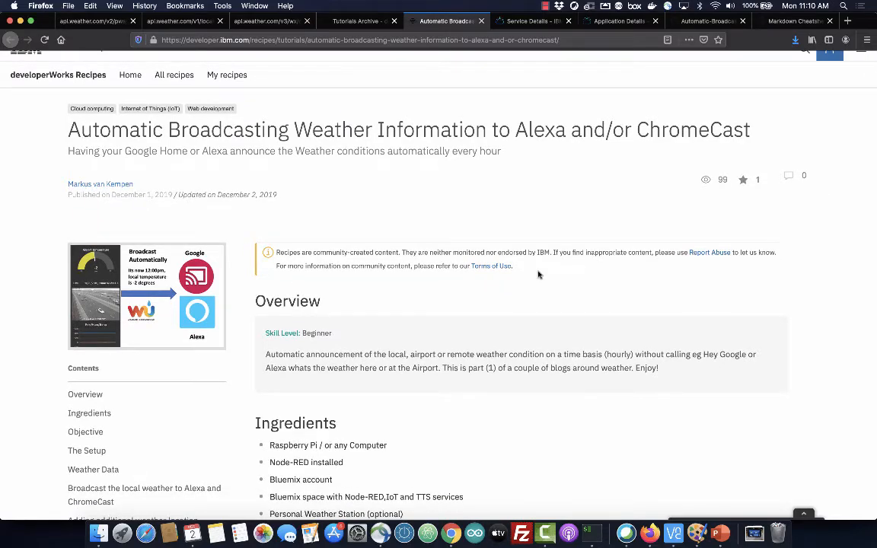
- Scroll the tutorial, then enter node-red at the Raspberry Pi's shell prompt
{"action": "scroll", "scroll_direction": "down", "scroll_amount": 3}
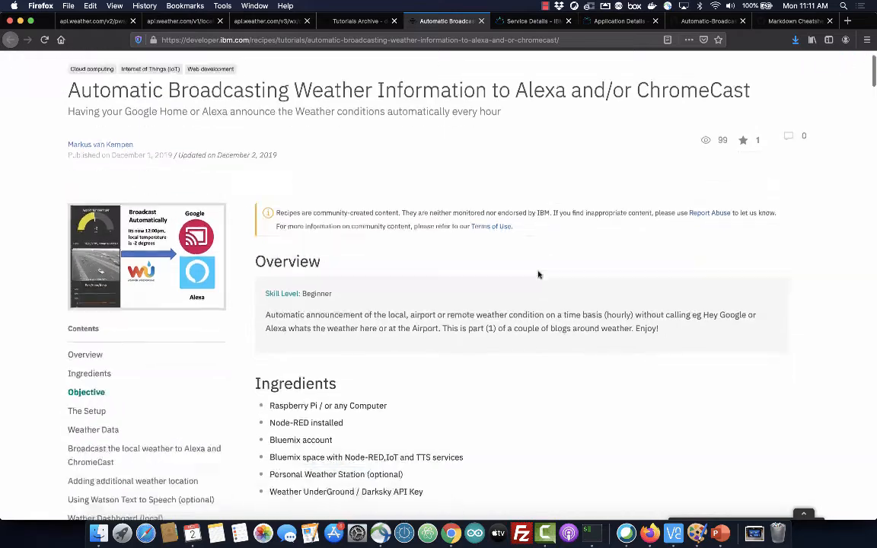
{"action": "scroll", "scroll_direction": "down", "scroll_amount": 3}
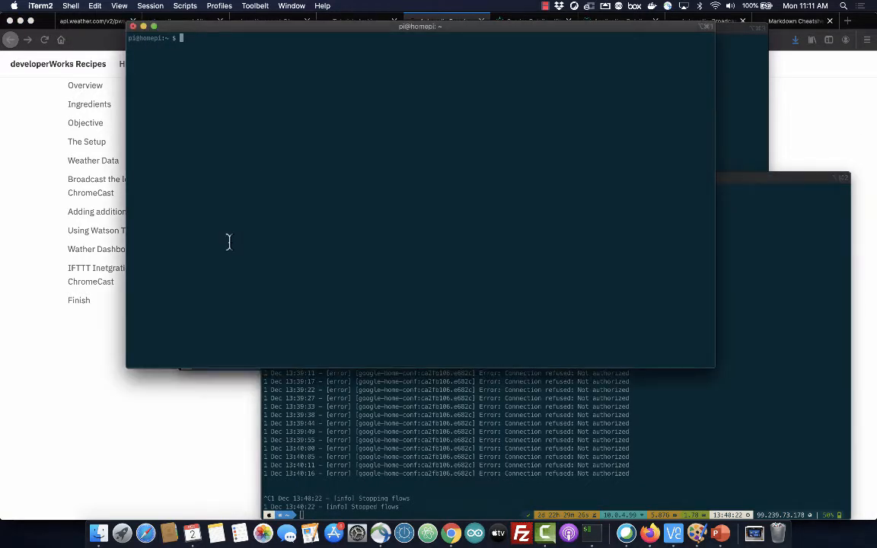
{"action": "type", "text": "node-red"}
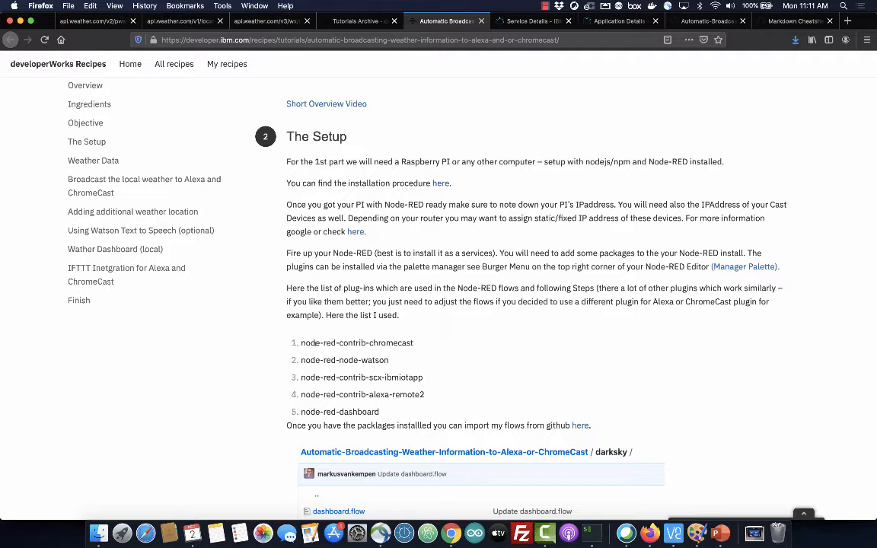
{"action": "mouse_move", "coordinate": [408, 409]}
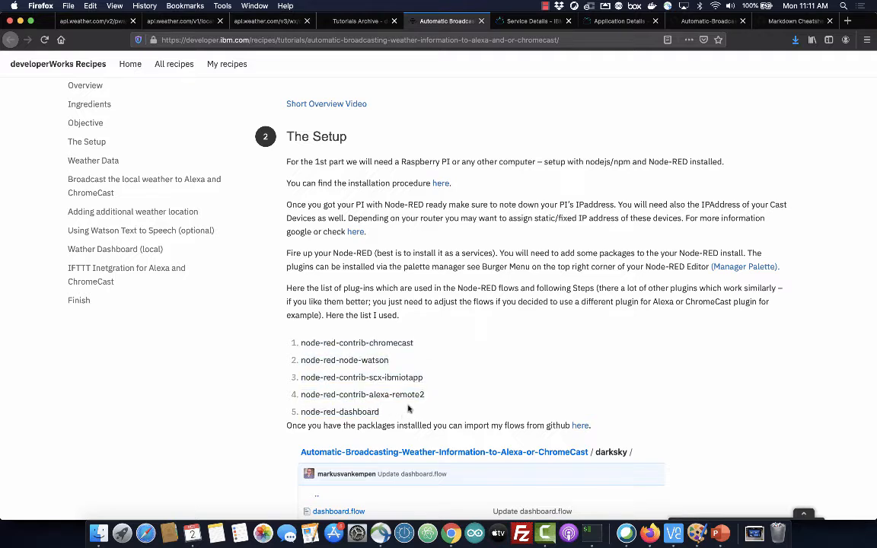
- Select the text 'node-red-contrib-chromecast' in the tutorial's plug-in list
{"action": "double_click", "coordinate": [357, 342]}
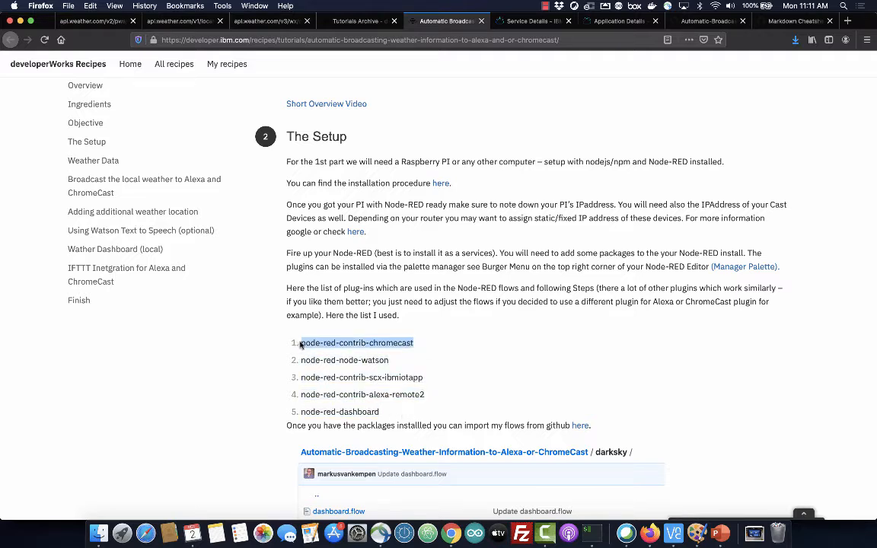
{"action": "double_click", "coordinate": [357, 342]}
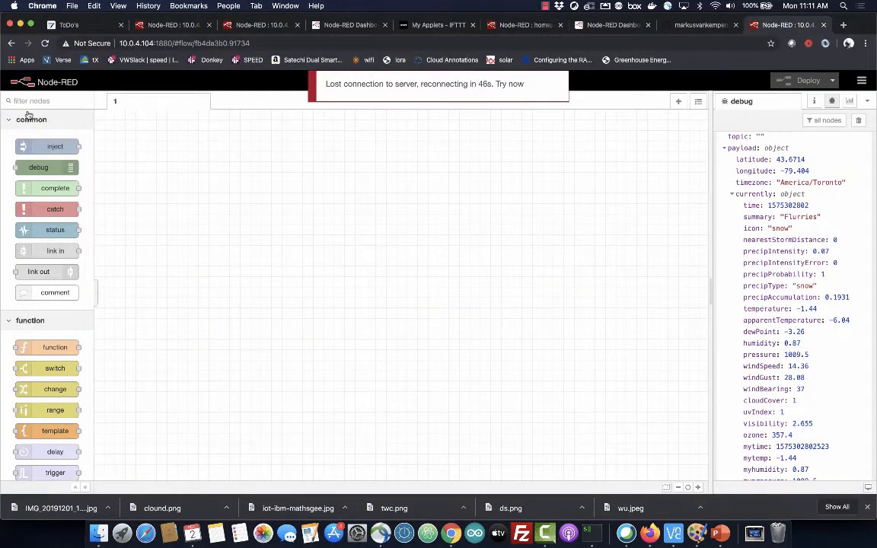
- Add node-red-contrib-chromecast to the palette through Manage palette's Install option
{"action": "left_click", "coordinate": [861, 81]}
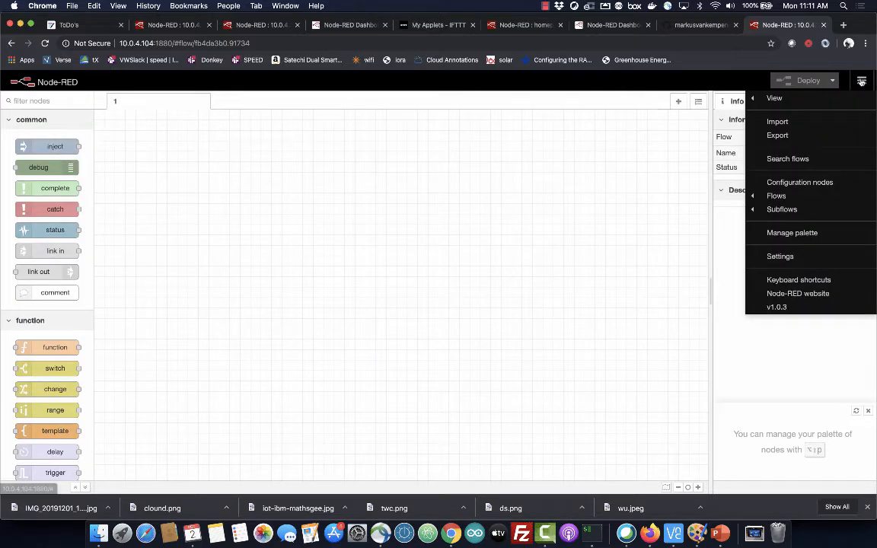
{"action": "left_click", "coordinate": [792, 232]}
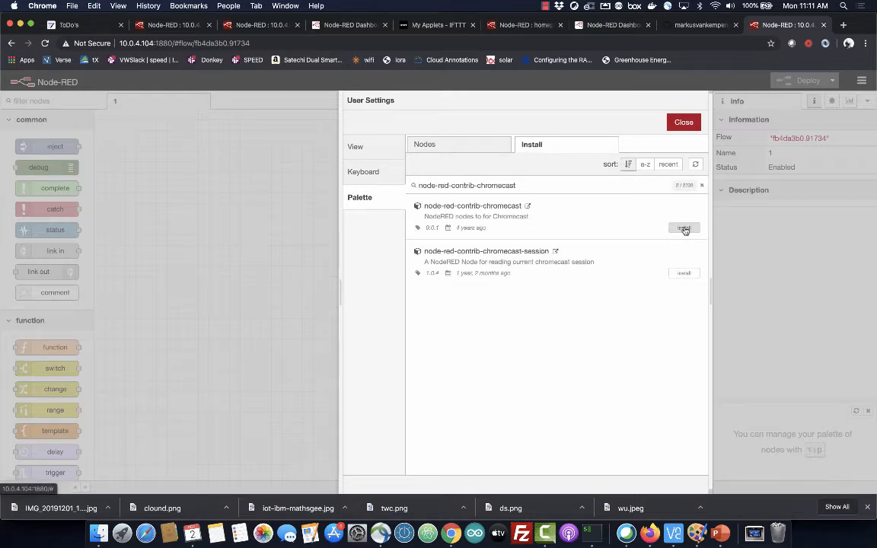
{"action": "left_click", "coordinate": [683, 229]}
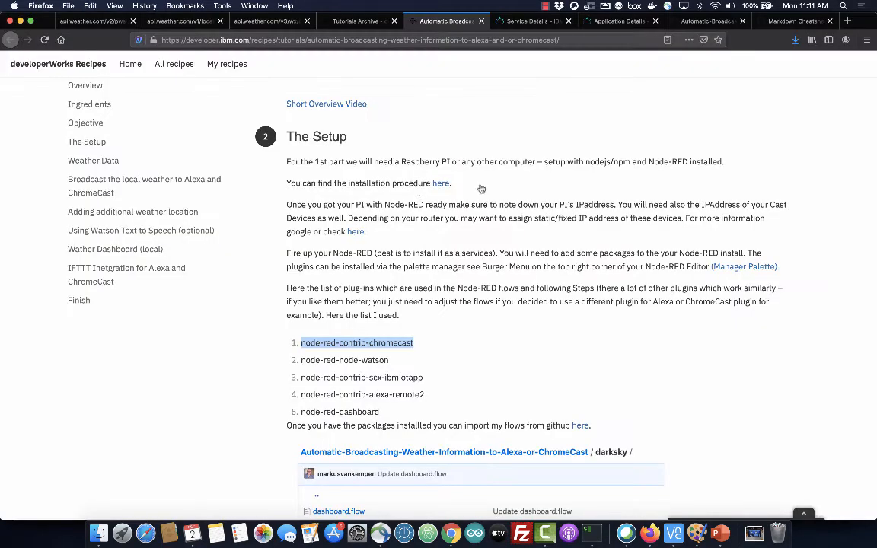
- Follow the tutorial's GitHub link through the darksky folder to weatherdata.flow
{"action": "scroll", "scroll_direction": "down", "scroll_amount": 3}
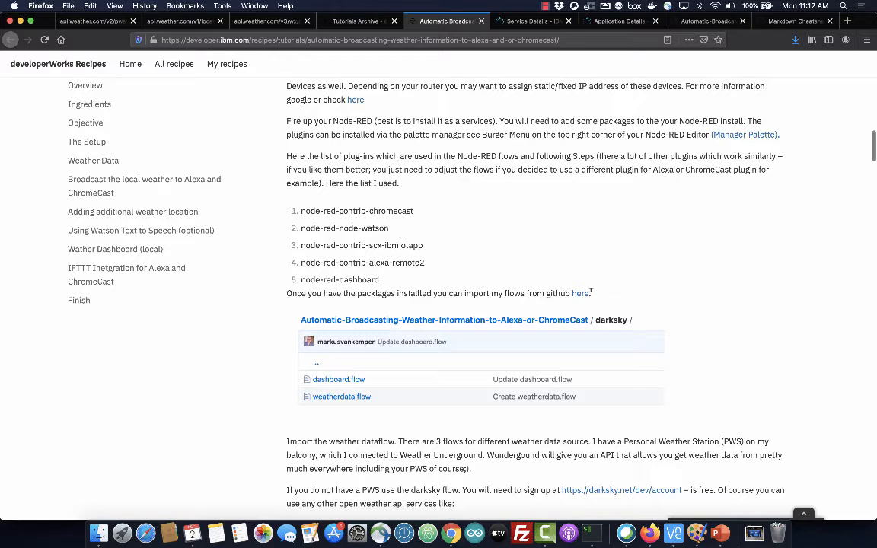
{"action": "left_click", "coordinate": [443, 320]}
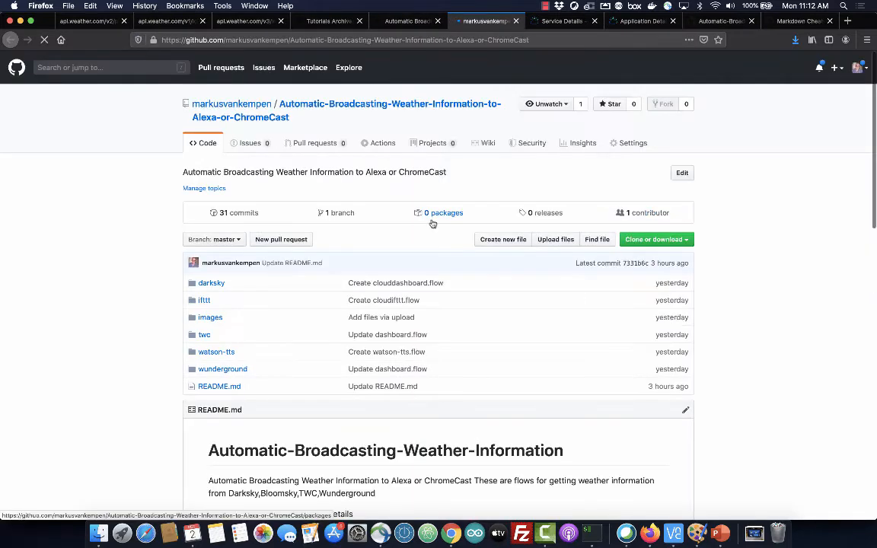
{"action": "left_click", "coordinate": [211, 283]}
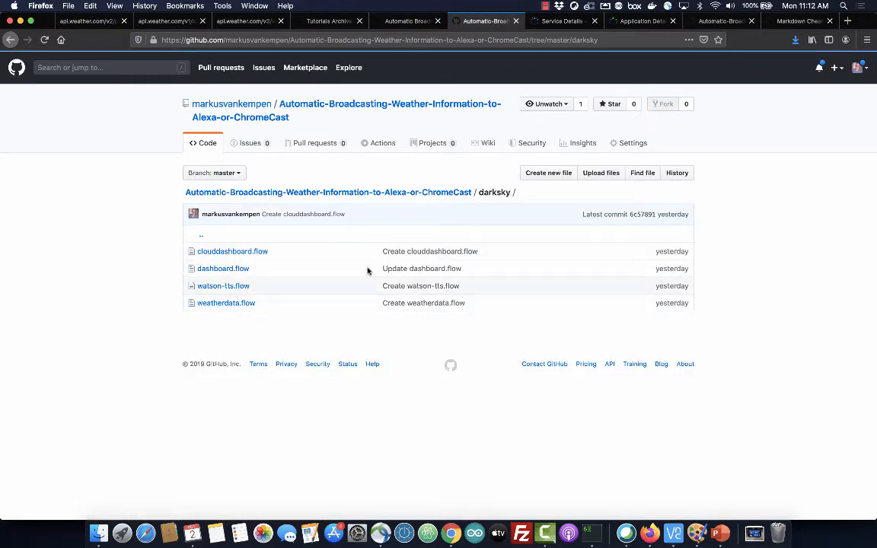
{"action": "left_click", "coordinate": [225, 302]}
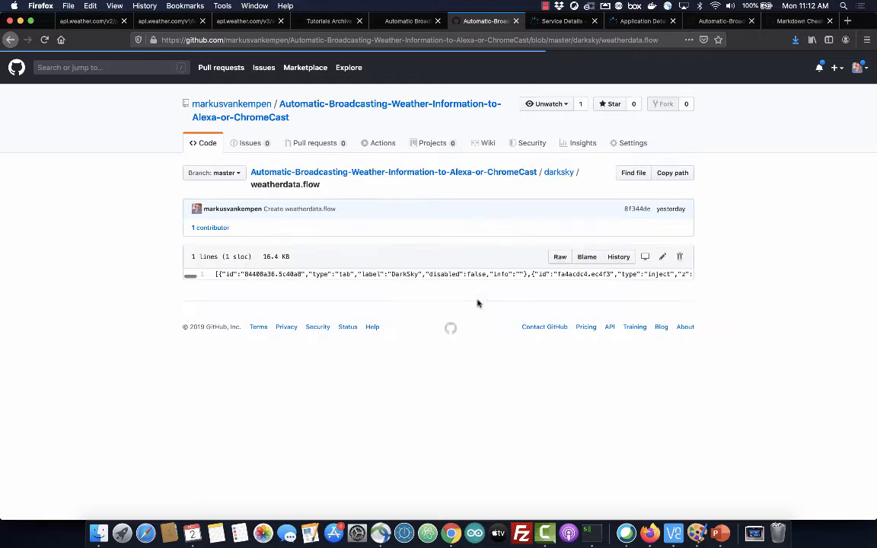
{"action": "left_click", "coordinate": [560, 257]}
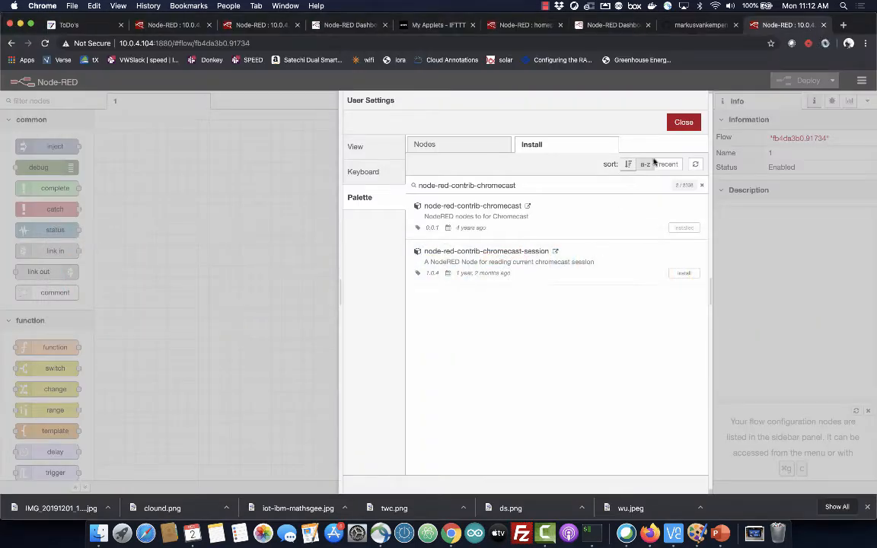
- Import the weather flow JSON from the main menu, deploy it, and dismiss the notification
{"action": "left_click", "coordinate": [861, 80]}
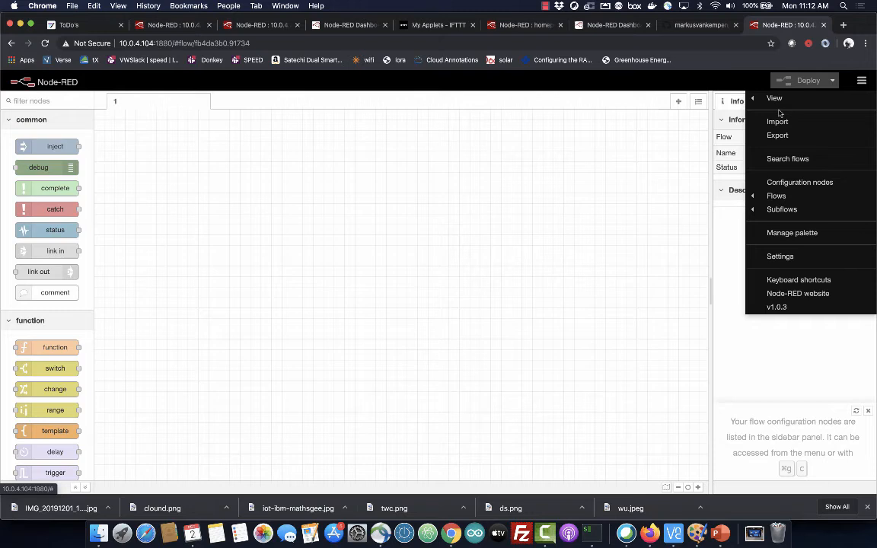
{"action": "left_click", "coordinate": [777, 121]}
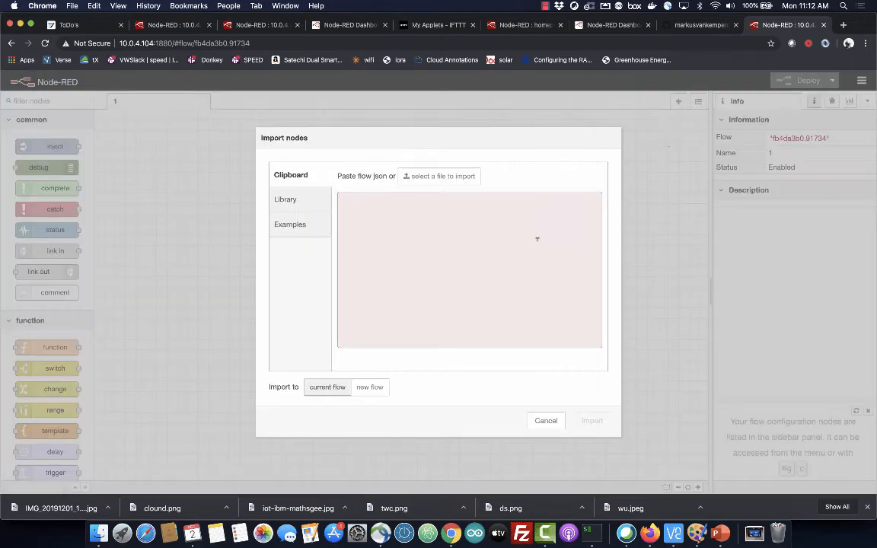
{"action": "left_click", "coordinate": [593, 421]}
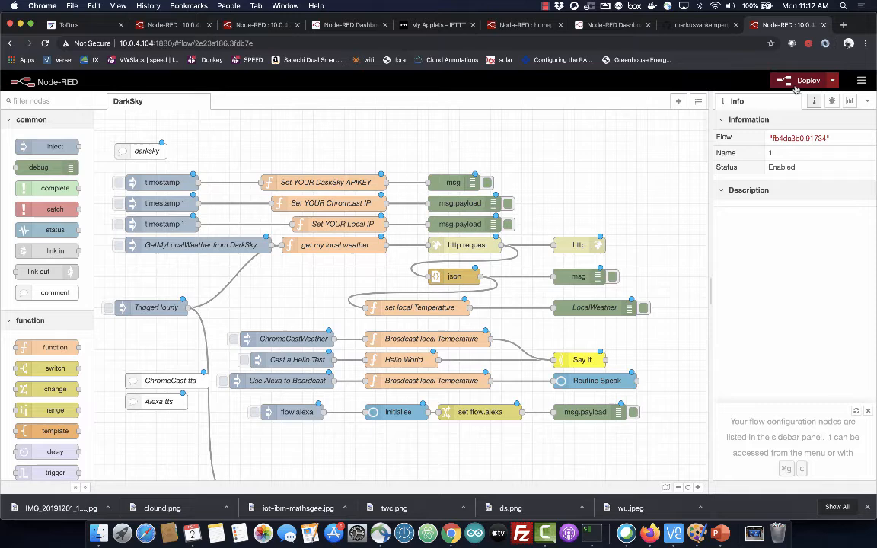
{"action": "left_click", "coordinate": [807, 80]}
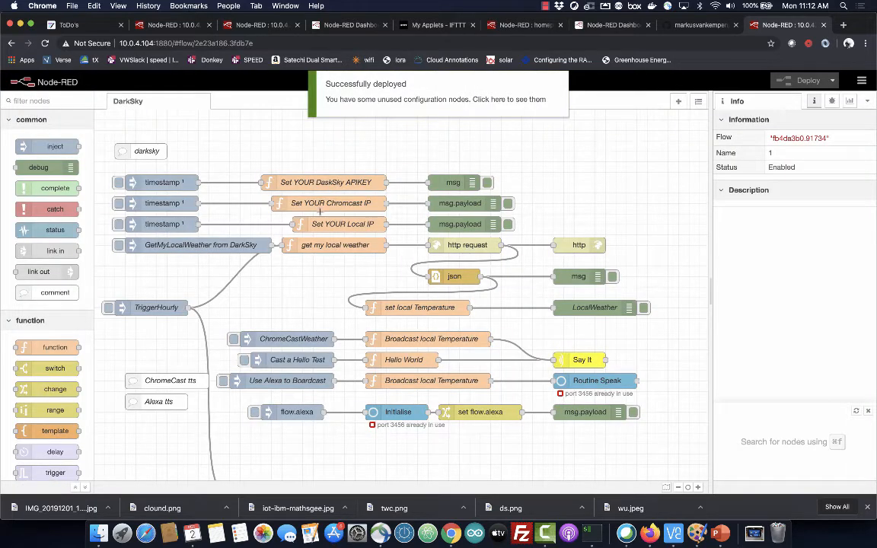
{"action": "mouse_move", "coordinate": [259, 128]}
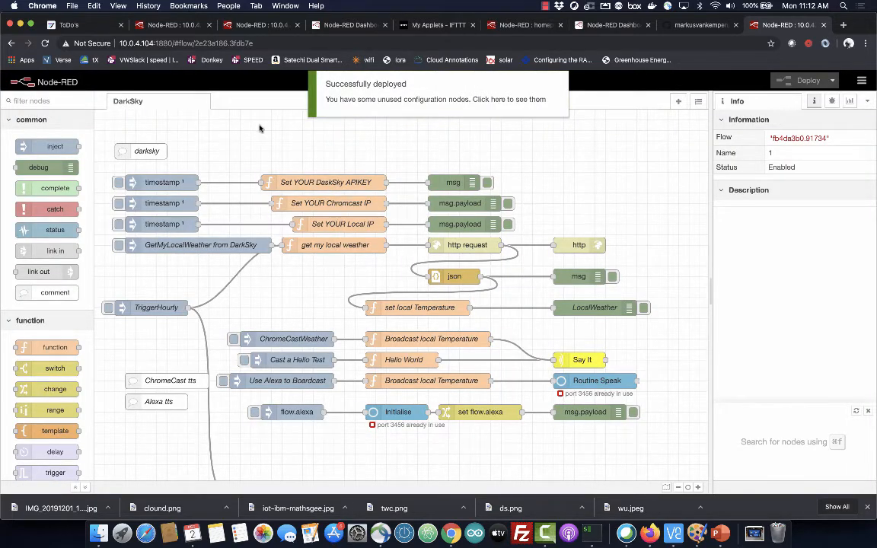
{"action": "left_click", "coordinate": [187, 43]}
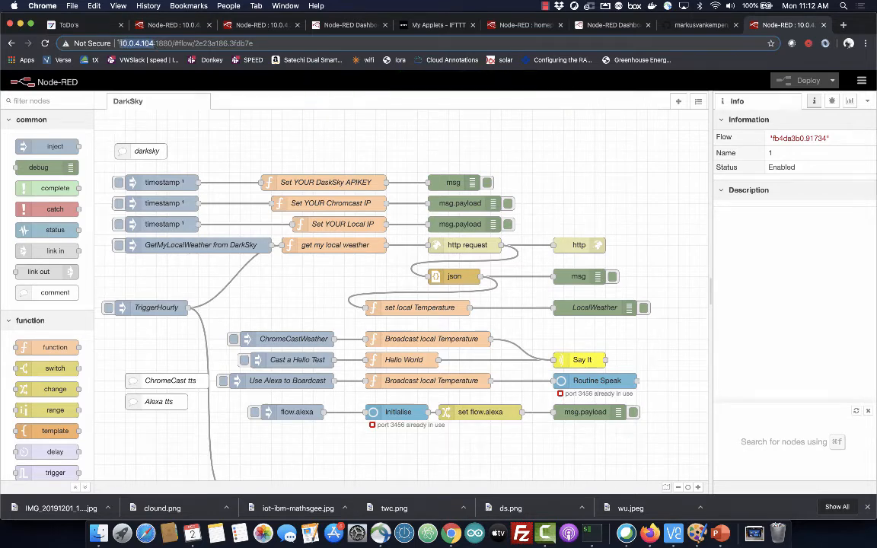
{"action": "double_click", "coordinate": [331, 203]}
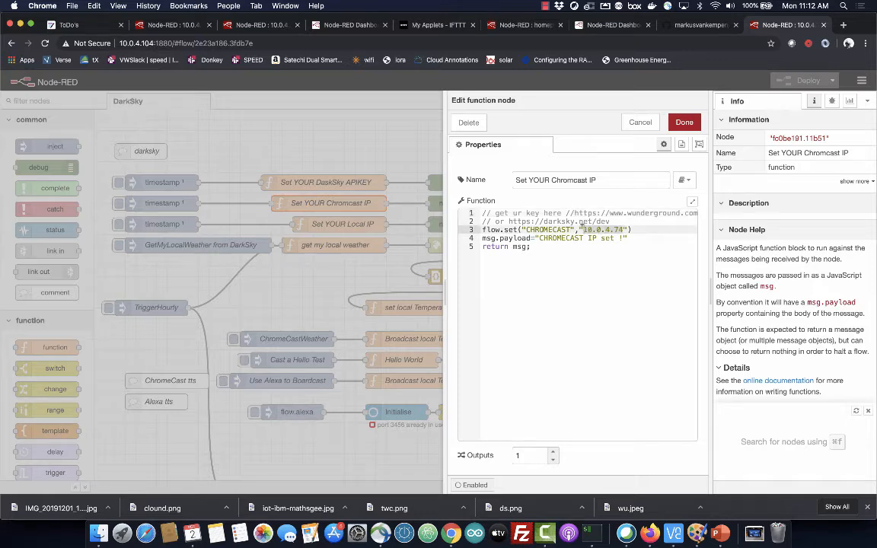
{"action": "type", "text": "http://10.0.4.104/"}
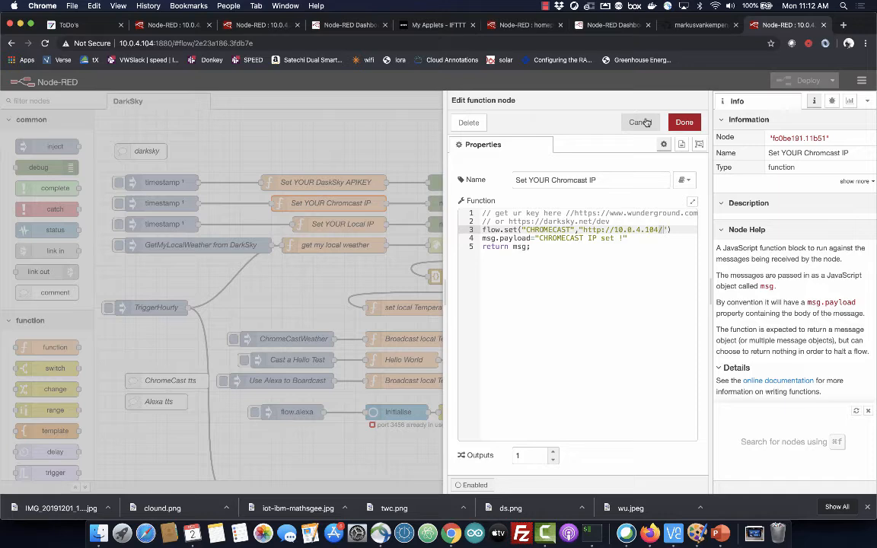
{"action": "left_click", "coordinate": [638, 122]}
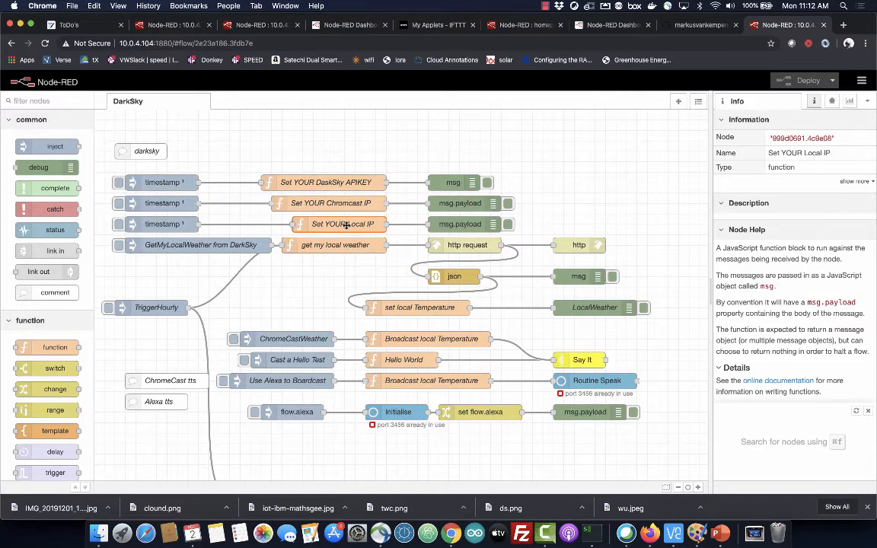
- Confirm the Set YOUR Local IP node, redeploy the flow, and show the Debug sidebar
{"action": "double_click", "coordinate": [342, 224]}
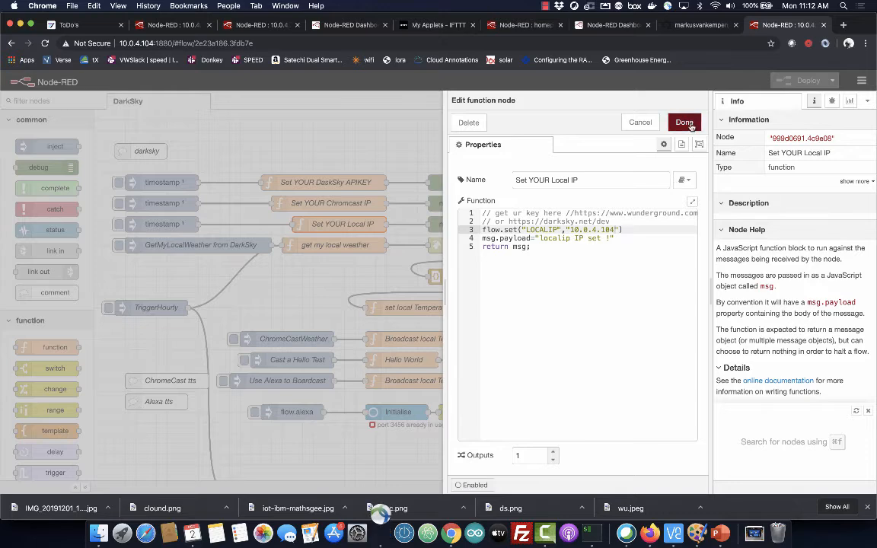
{"action": "left_click", "coordinate": [684, 122]}
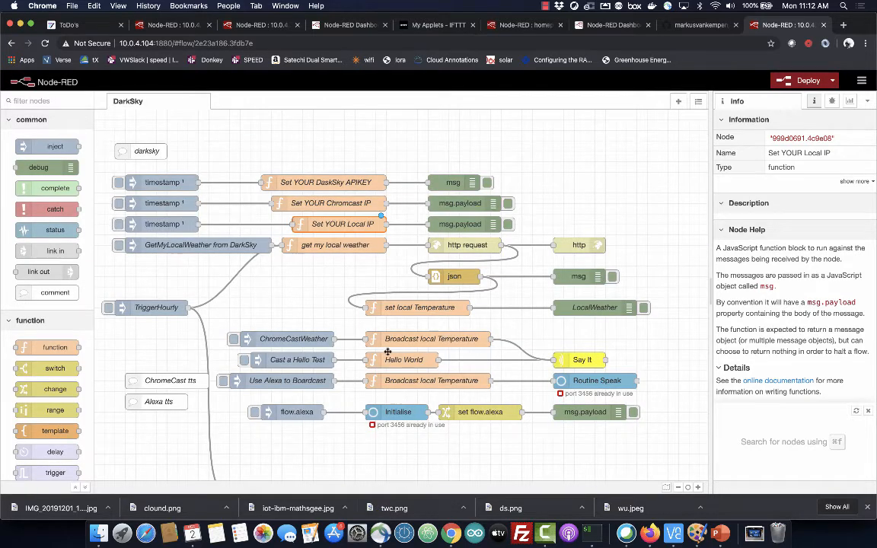
{"action": "mouse_move", "coordinate": [850, 101]}
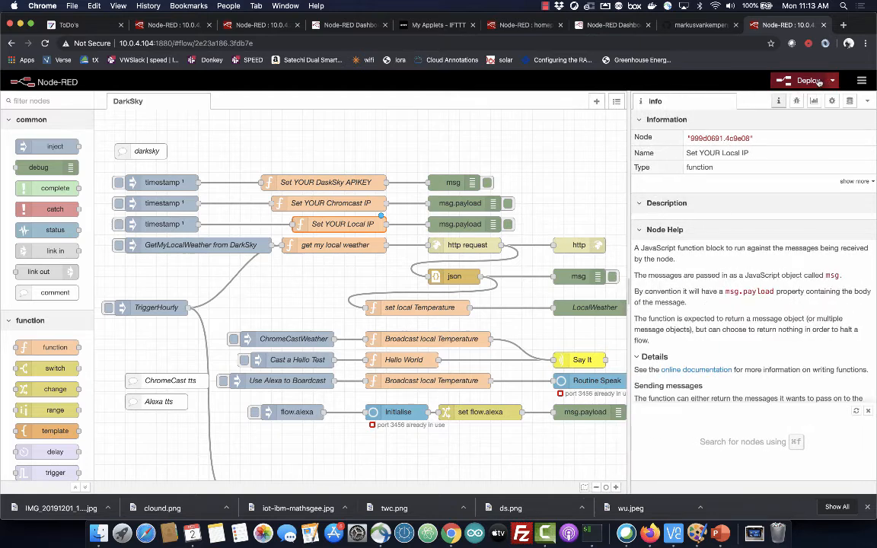
{"action": "left_click", "coordinate": [807, 80]}
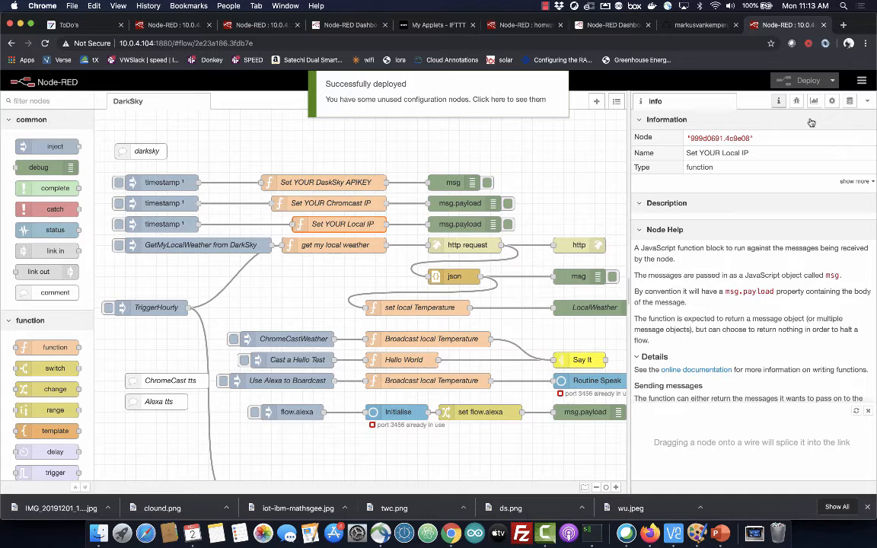
{"action": "left_click", "coordinate": [796, 101]}
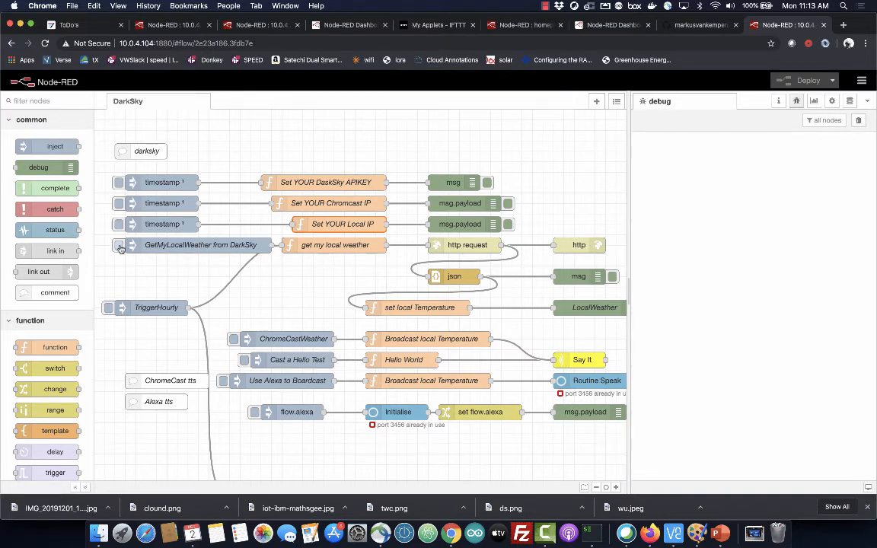
- Review the get my local weather node's DarkSky URL, then return to the Node-RED flow
{"action": "double_click", "coordinate": [335, 245]}
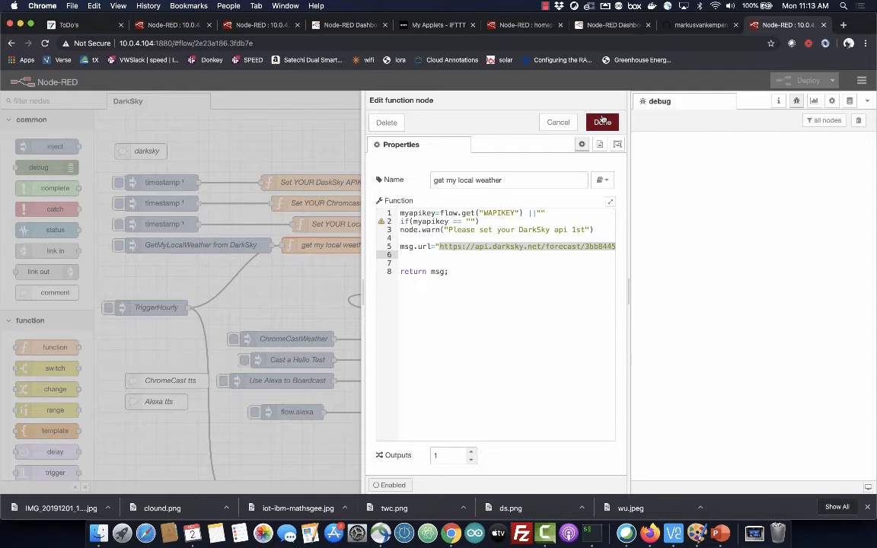
{"action": "left_click", "coordinate": [601, 122]}
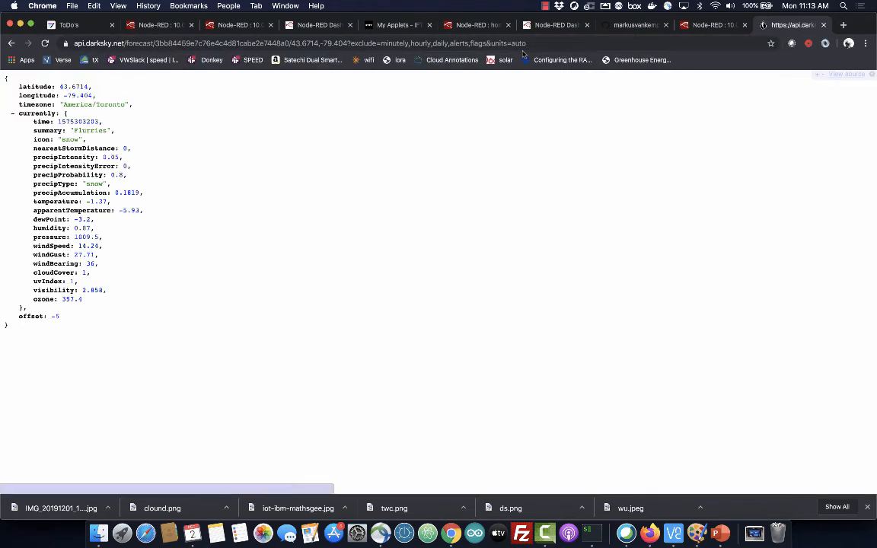
{"action": "left_click", "coordinate": [712, 25]}
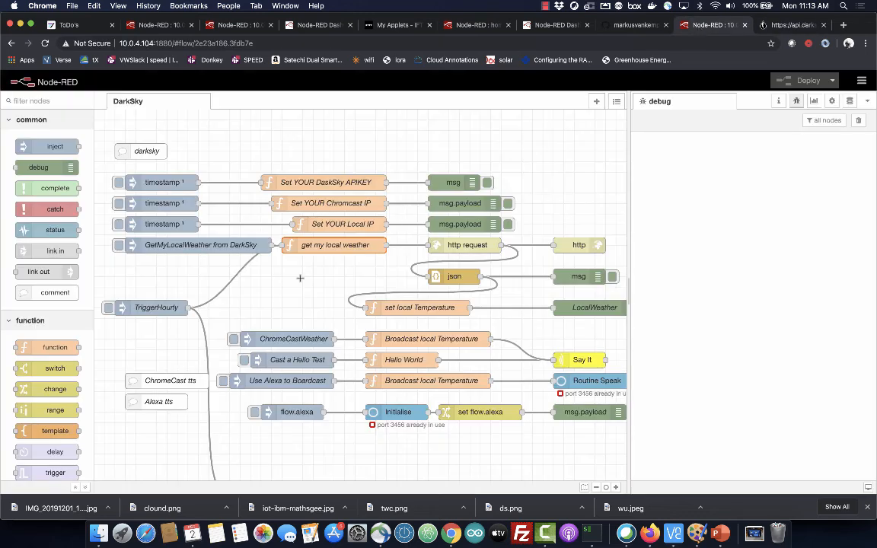
- Fire the inject button on the GetMyLocalWeather from DarkSky node
{"action": "left_click", "coordinate": [118, 244]}
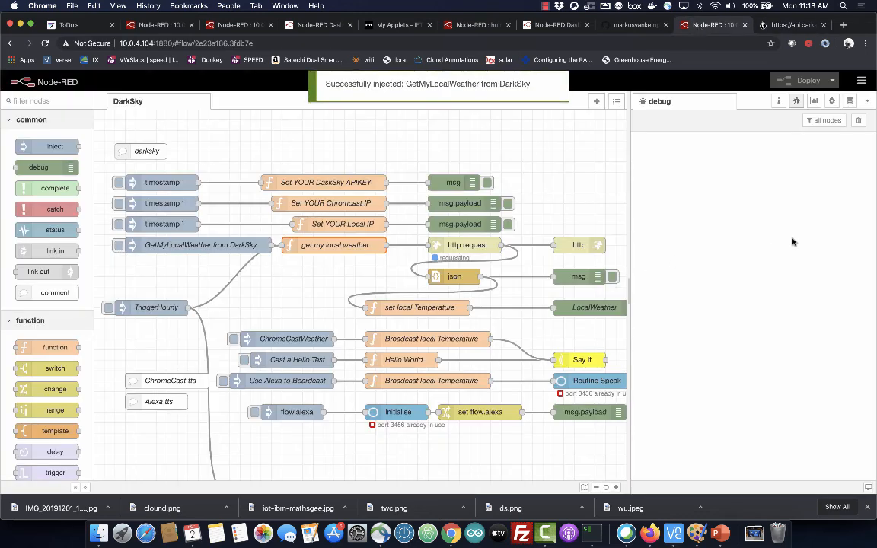